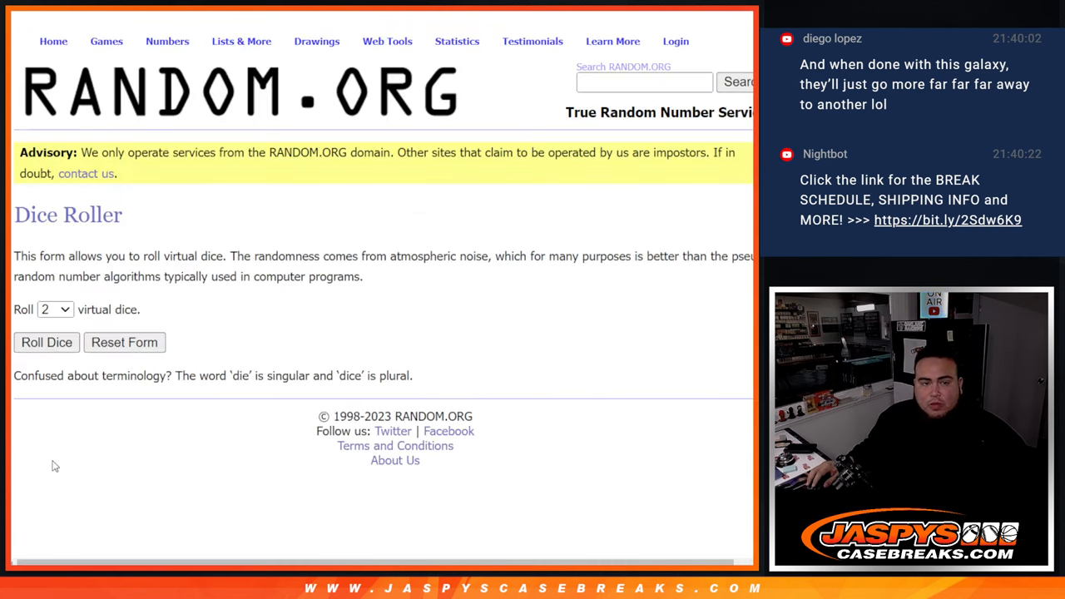
Step: Randomize the 22-name list in the List Randomizer and reshuffle it twice more
{"action": "left_click", "coordinate": [47, 343]}
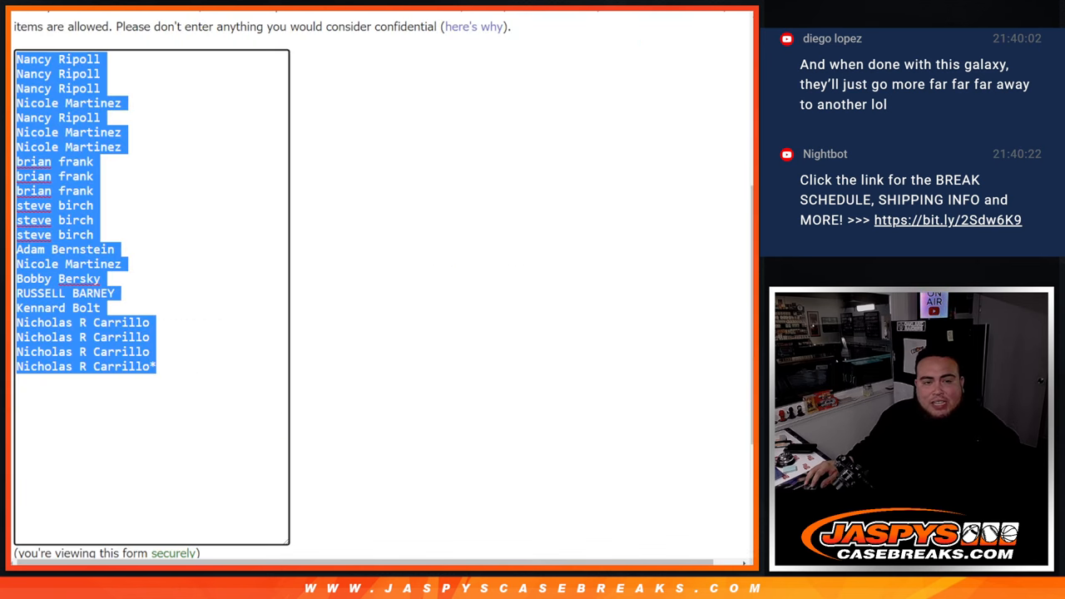
{"action": "left_click", "coordinate": [416, 258]}
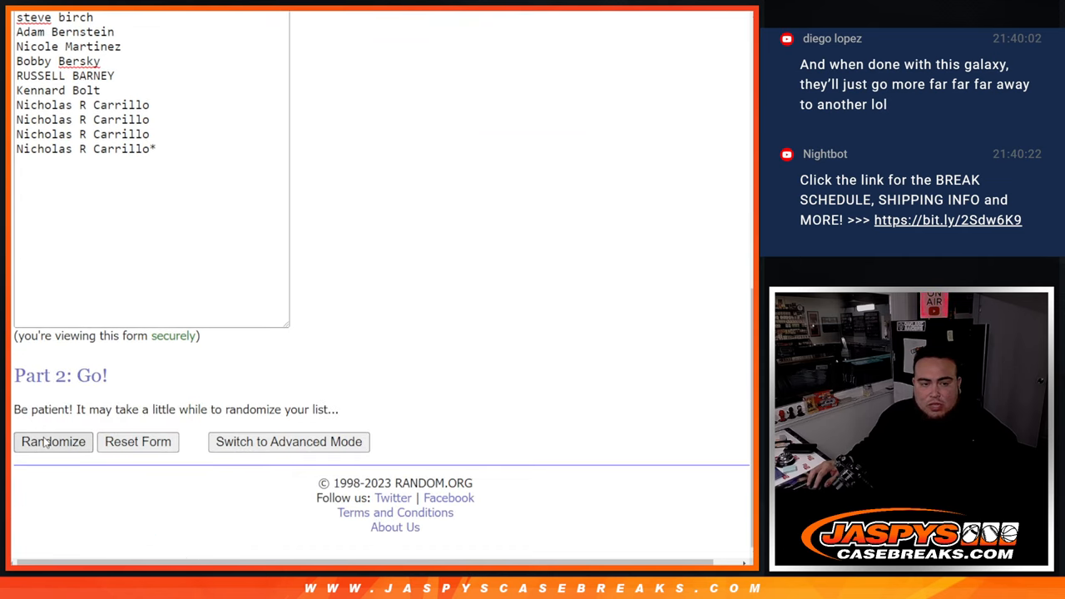
{"action": "left_click", "coordinate": [53, 443]}
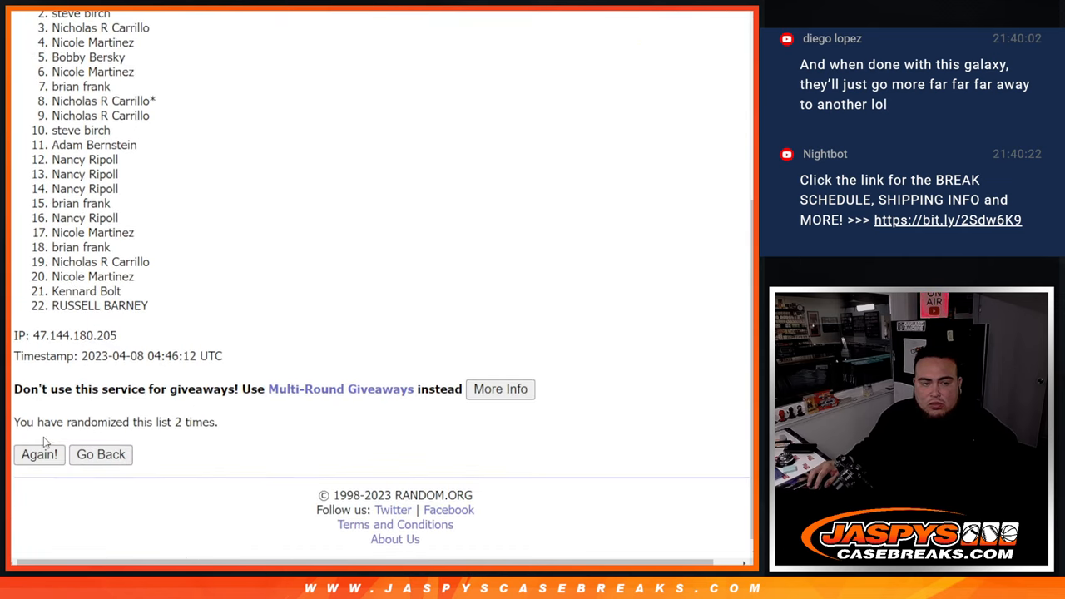
{"action": "left_click", "coordinate": [38, 454]}
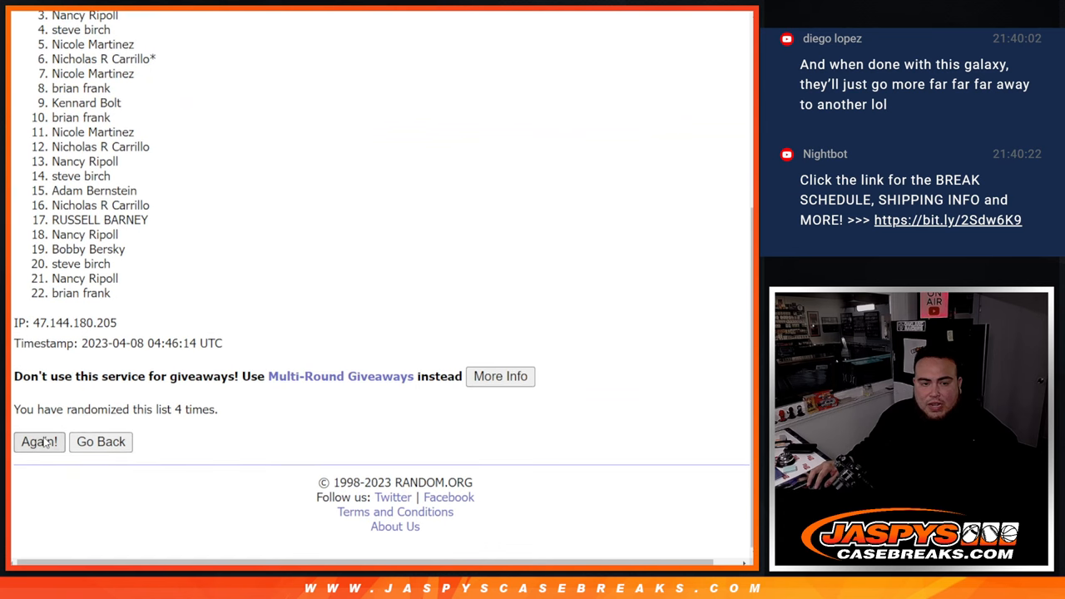
{"action": "left_click", "coordinate": [38, 442]}
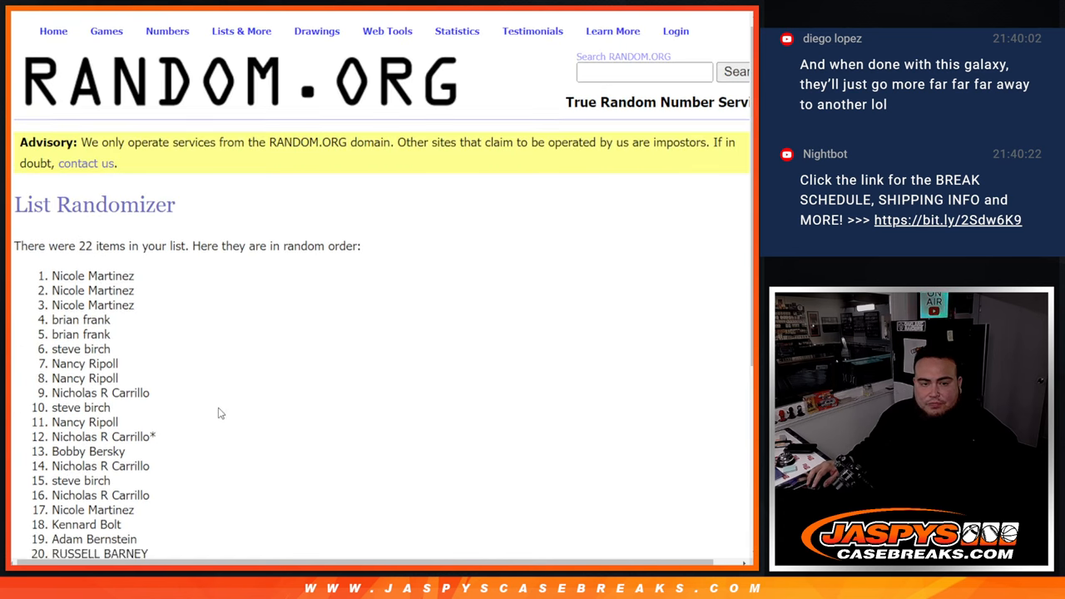
{"action": "scroll", "scroll_direction": "down", "scroll_amount": 3}
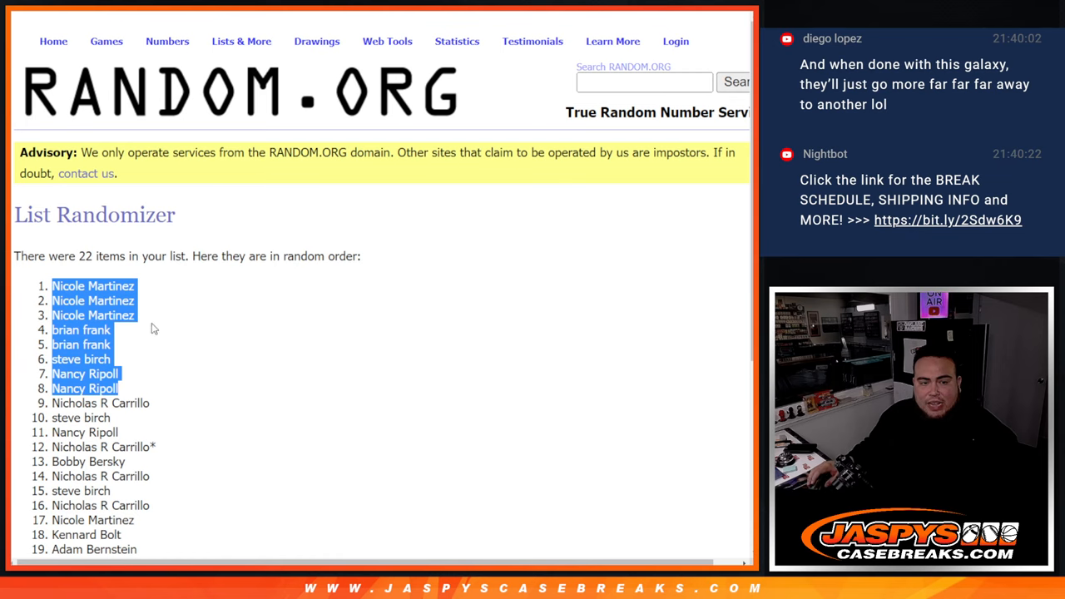
{"action": "scroll", "scroll_direction": "down", "scroll_amount": 3}
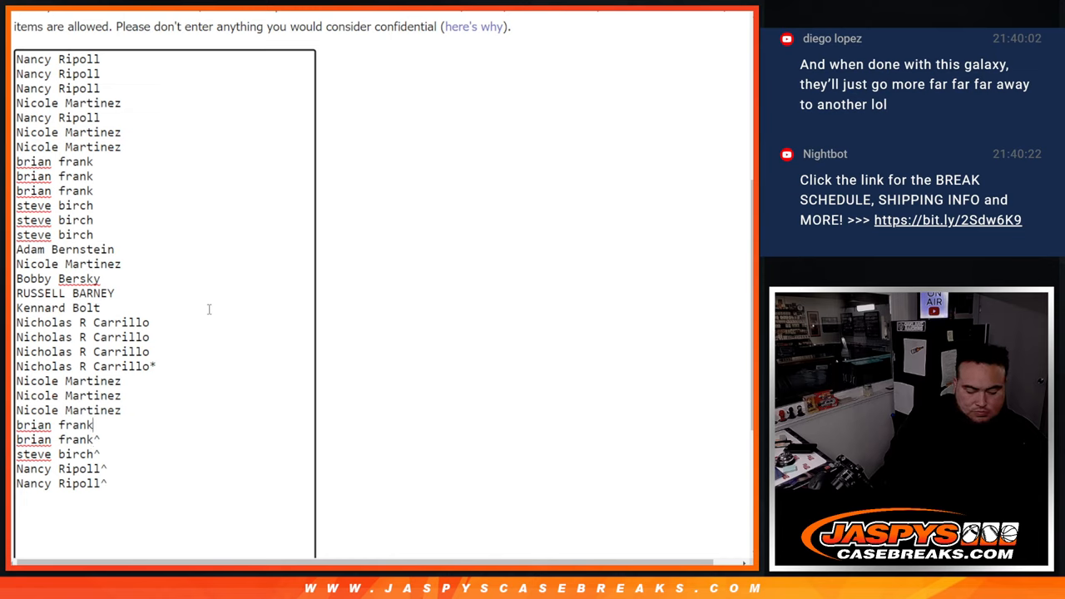
{"action": "type", "text": "^"}
{"action": "left_click", "coordinate": [70, 409]}
{"action": "type", "text": "^"}
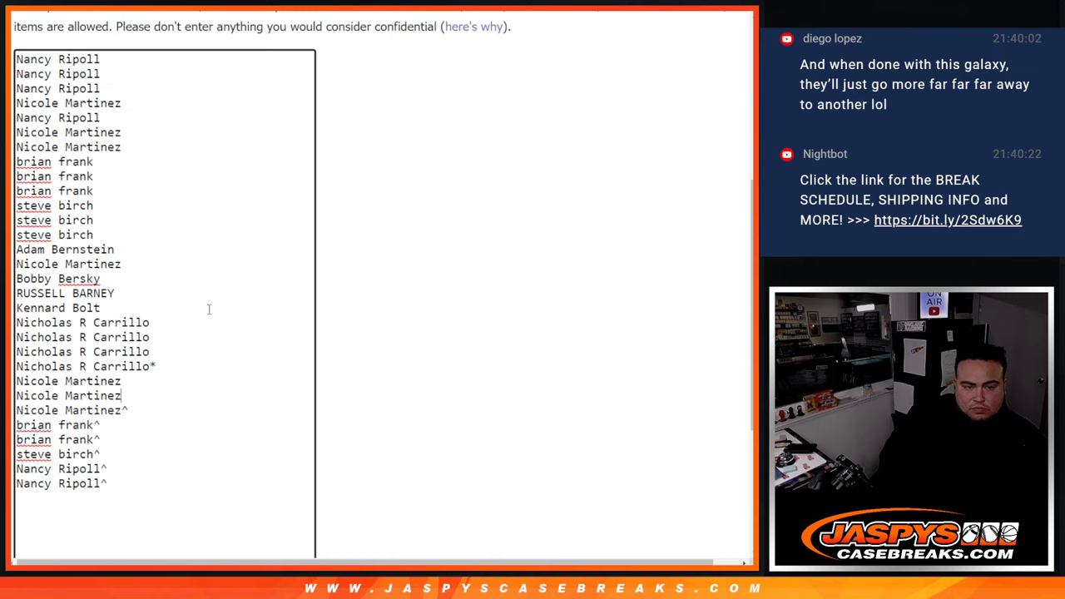
{"action": "type", "text": "&"}
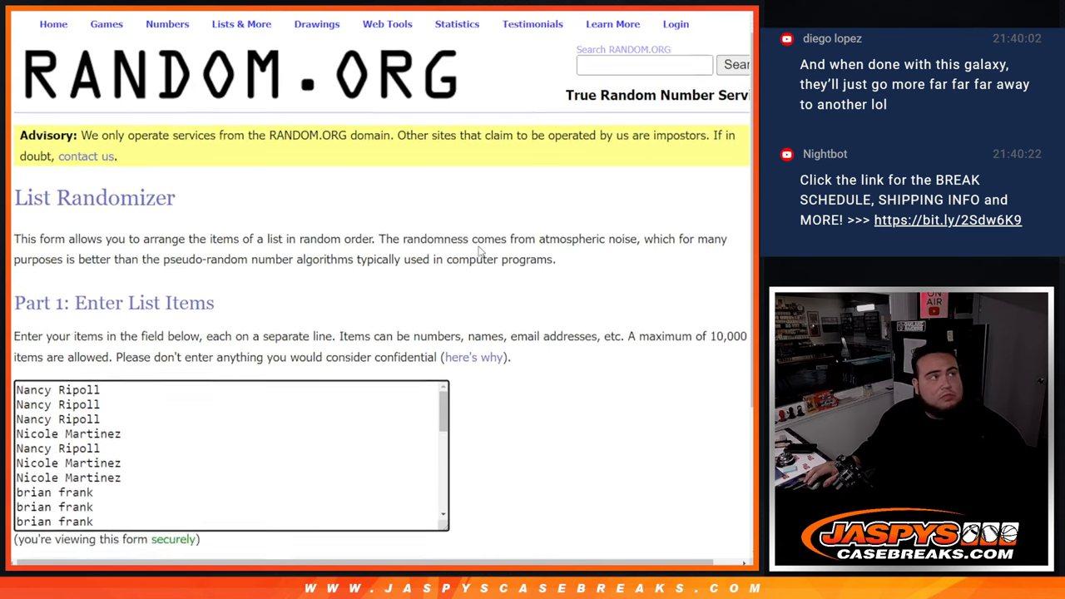
{"action": "scroll", "scroll_direction": "down", "scroll_amount": 3}
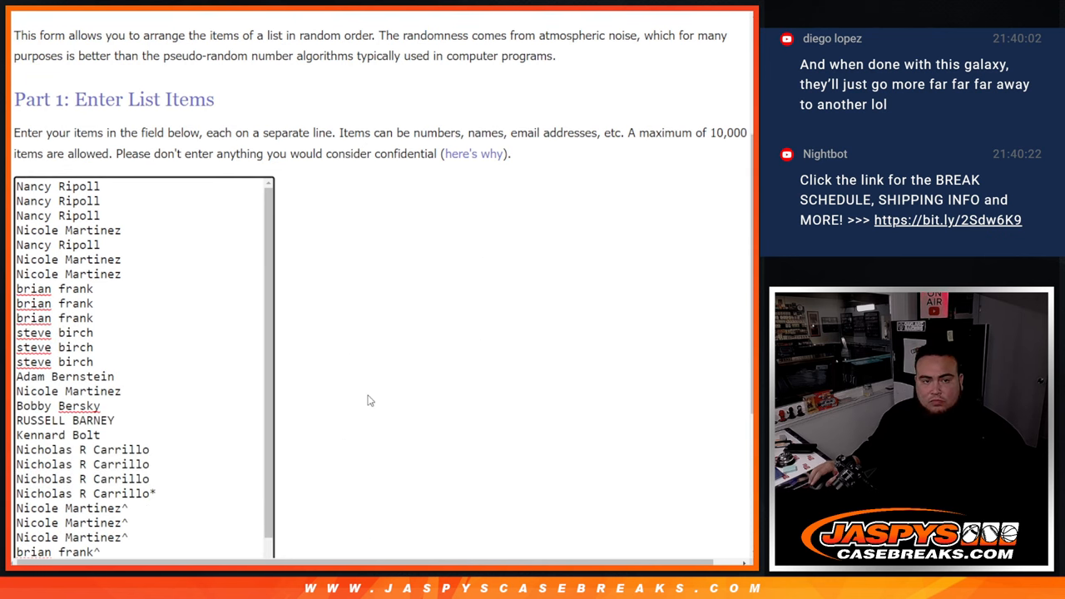
{"action": "scroll", "scroll_direction": "down", "scroll_amount": 3}
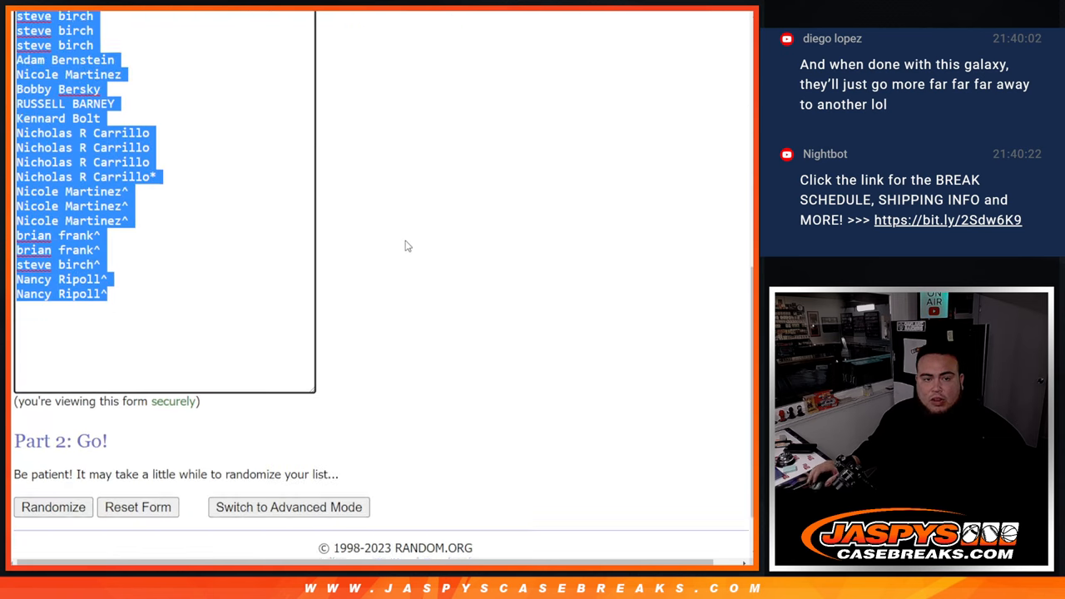
Step: Randomize the 30-name list and reshuffle it three more times
{"action": "left_click", "coordinate": [54, 506]}
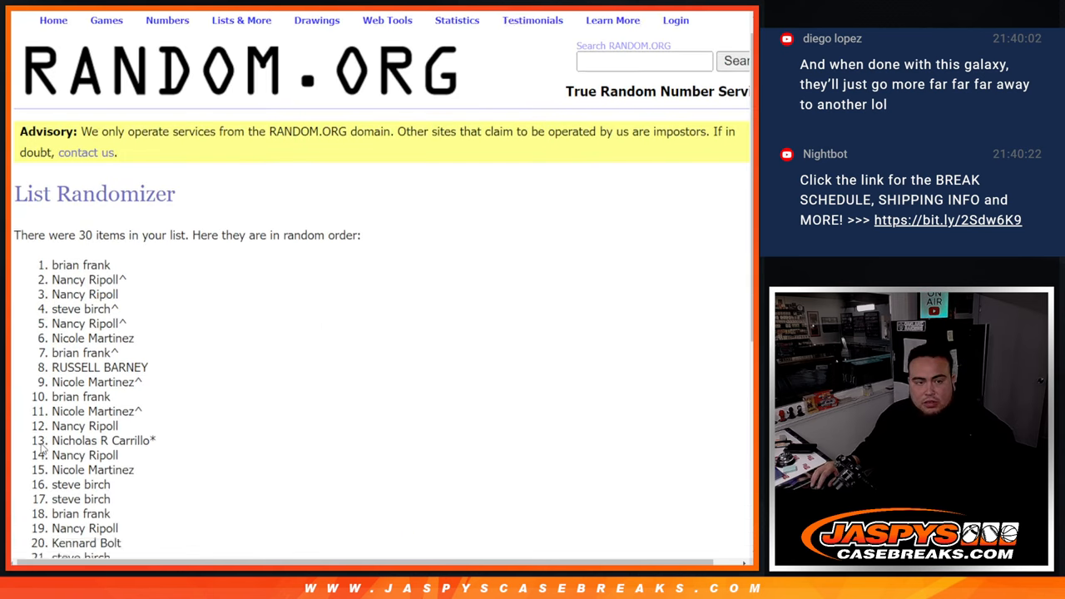
{"action": "scroll", "scroll_direction": "down", "scroll_amount": 3}
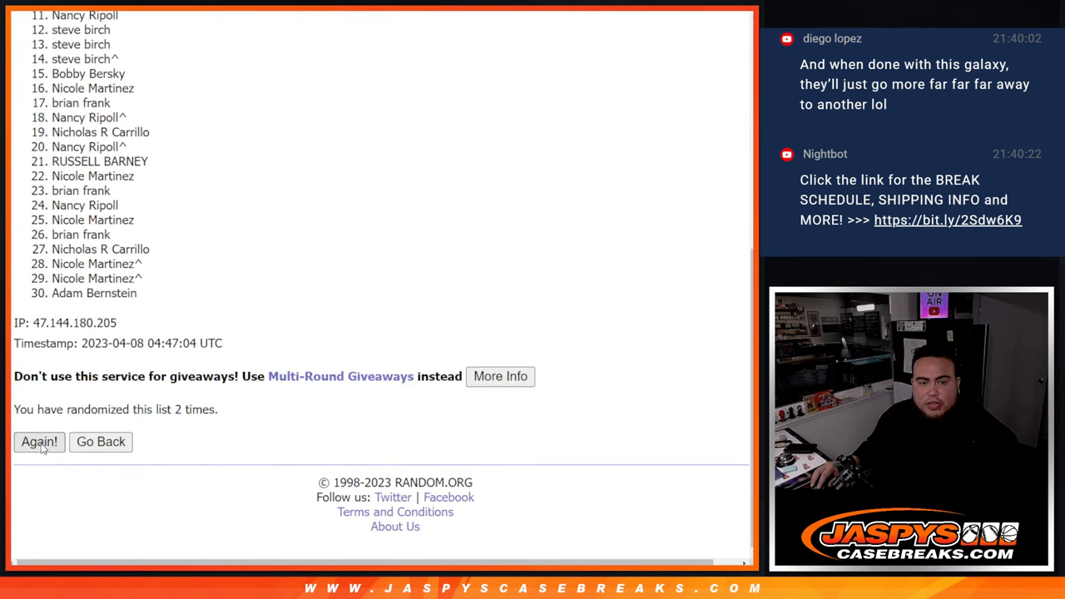
{"action": "left_click", "coordinate": [40, 442]}
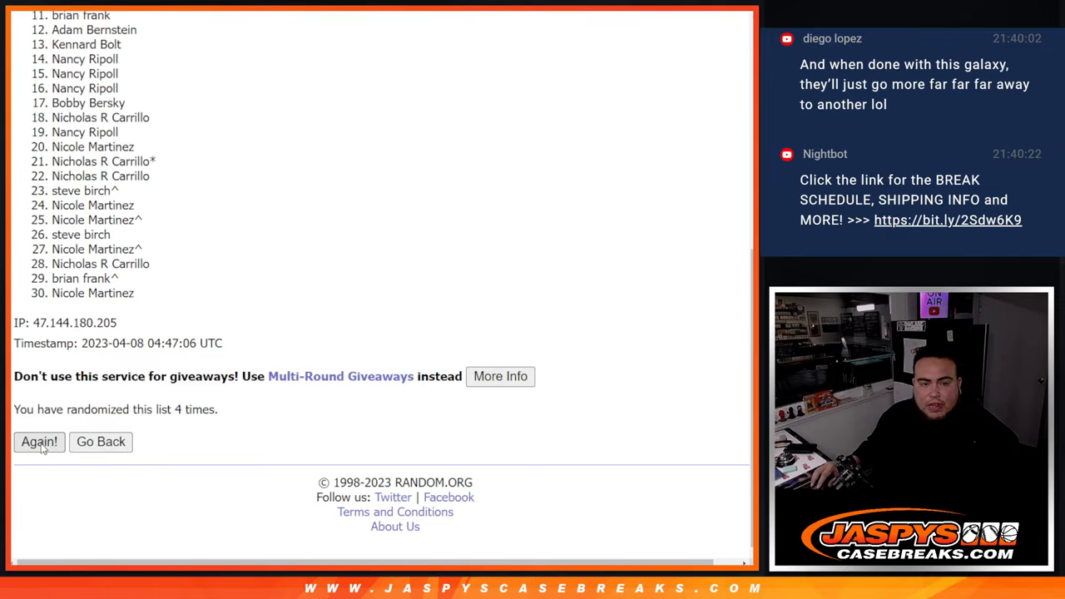
{"action": "left_click", "coordinate": [38, 443]}
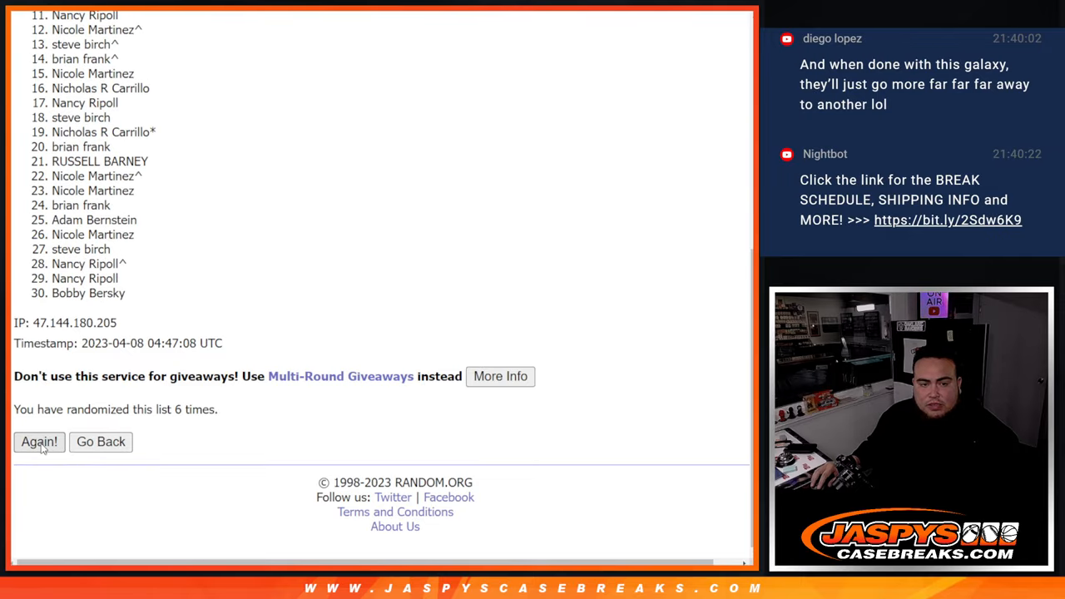
{"action": "left_click", "coordinate": [38, 443]}
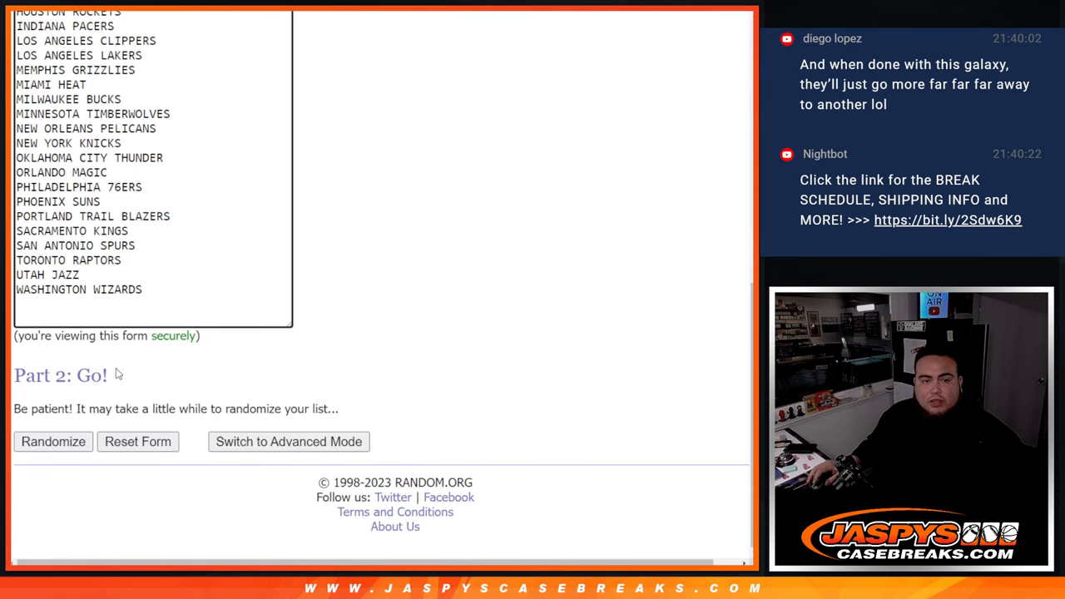
Step: Reshuffle the 30 NBA teams four more times with Again! for a fresh order
{"action": "left_click", "coordinate": [53, 443]}
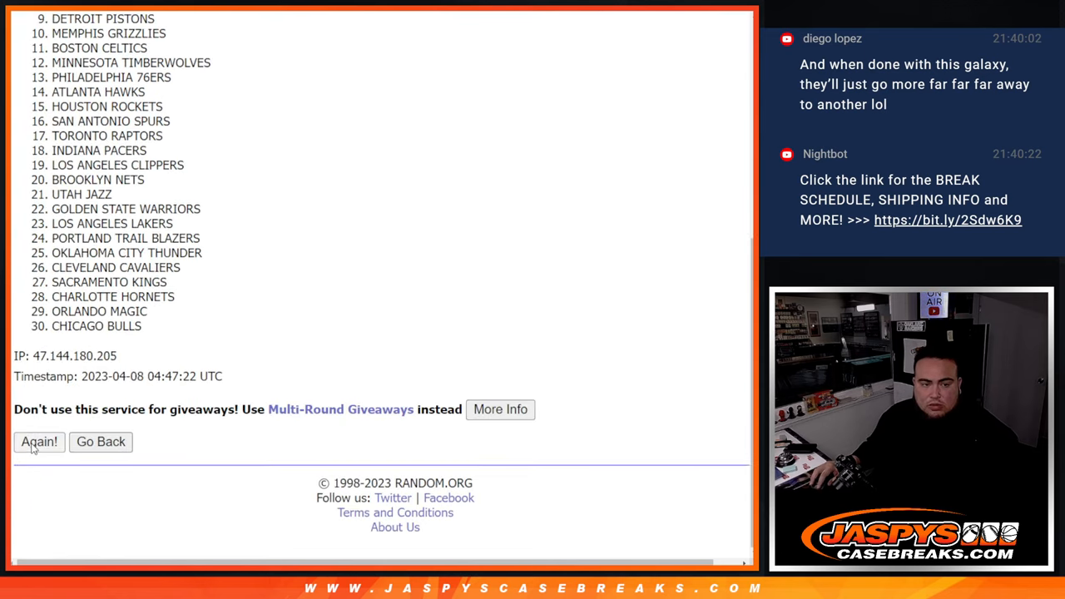
{"action": "left_click", "coordinate": [38, 442]}
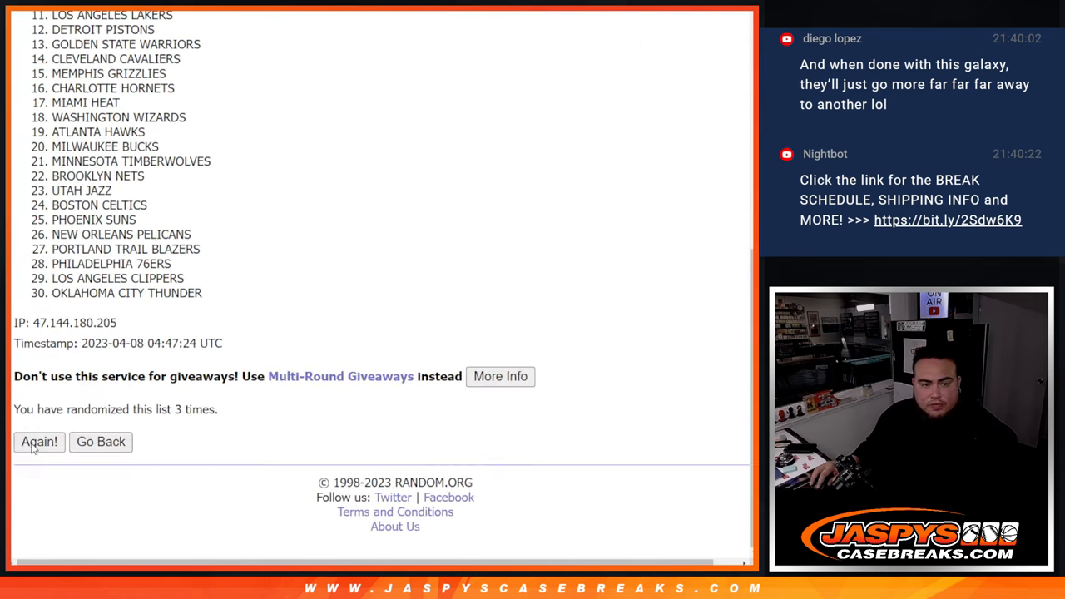
{"action": "left_click", "coordinate": [38, 442]}
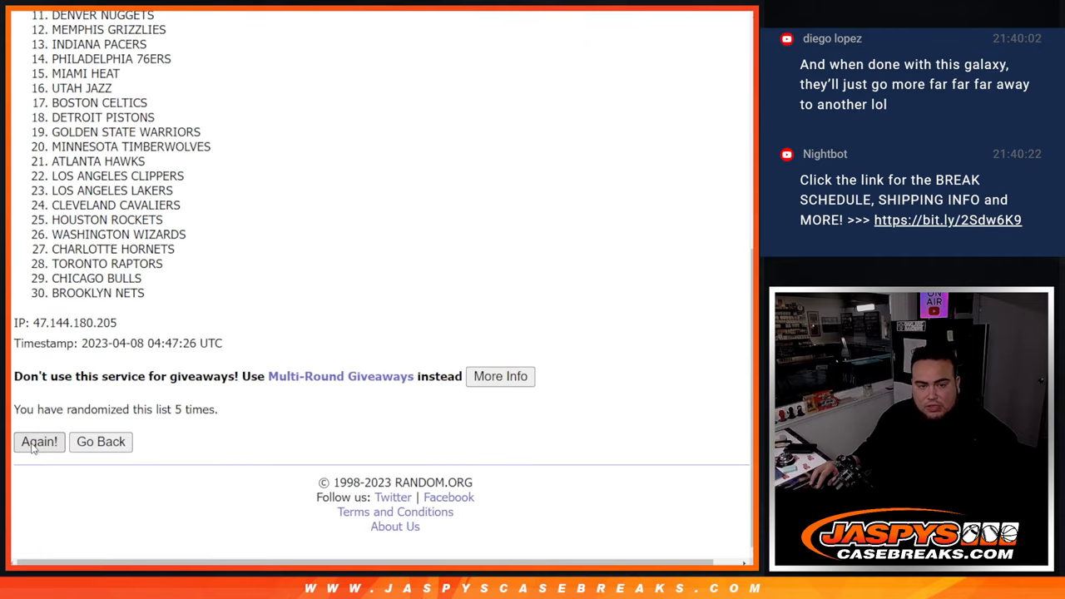
{"action": "left_click", "coordinate": [38, 442]}
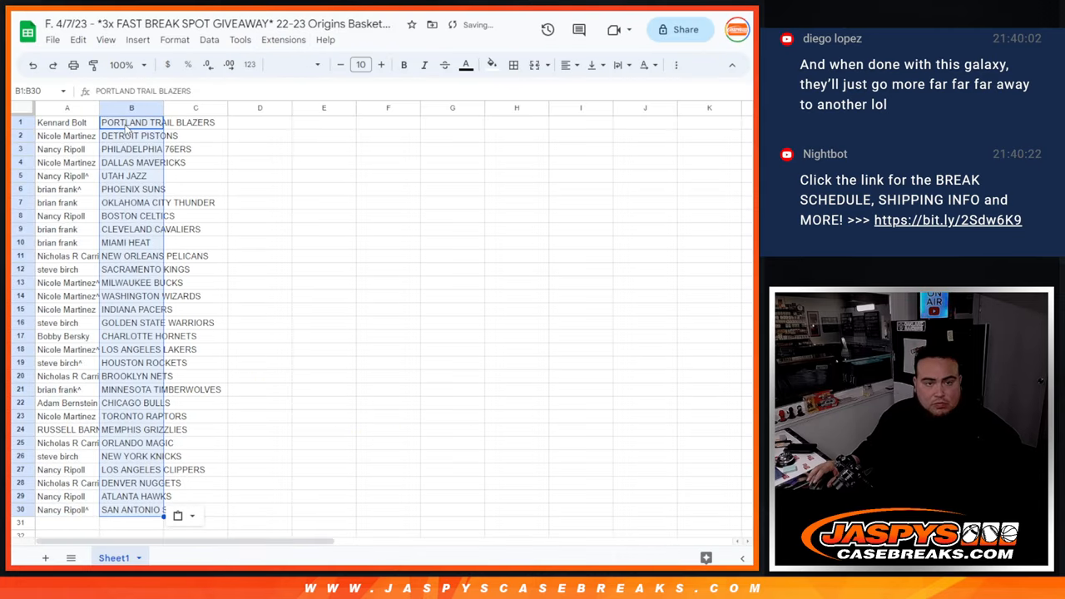
Step: Sort the sheet A to Z by the team column B and center-align the name and team cells
{"action": "left_click", "coordinate": [359, 65]}
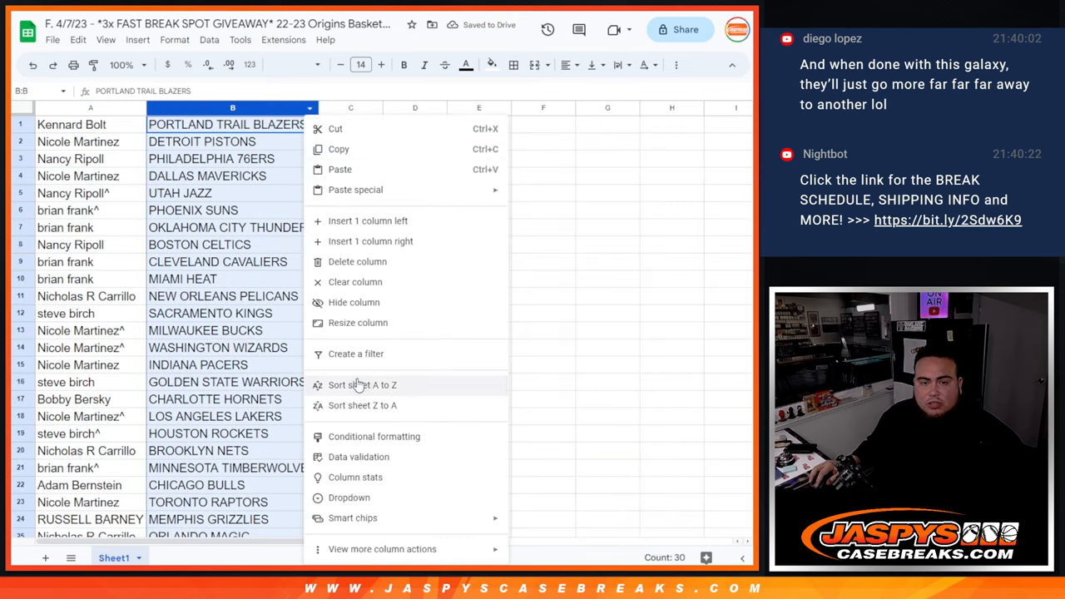
{"action": "left_click", "coordinate": [363, 385]}
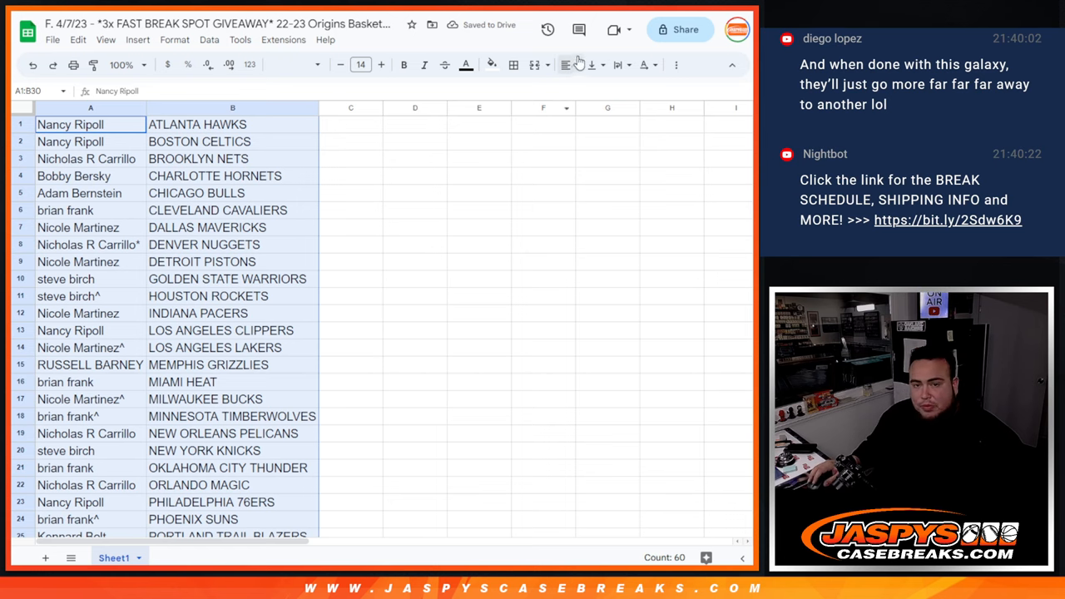
{"action": "left_click", "coordinate": [563, 65]}
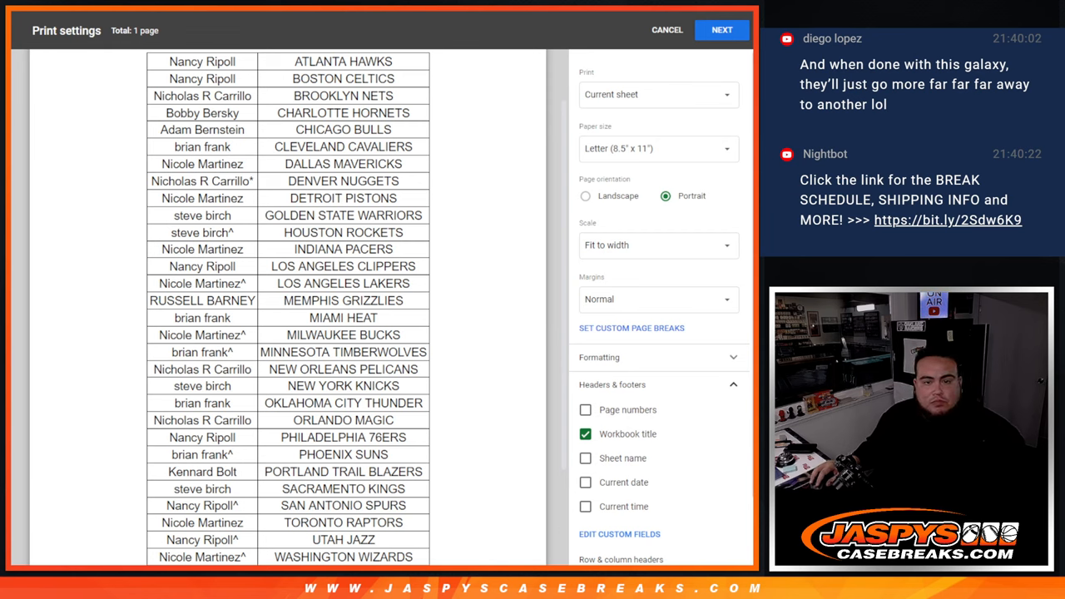
{"action": "mouse_move", "coordinate": [716, 19]}
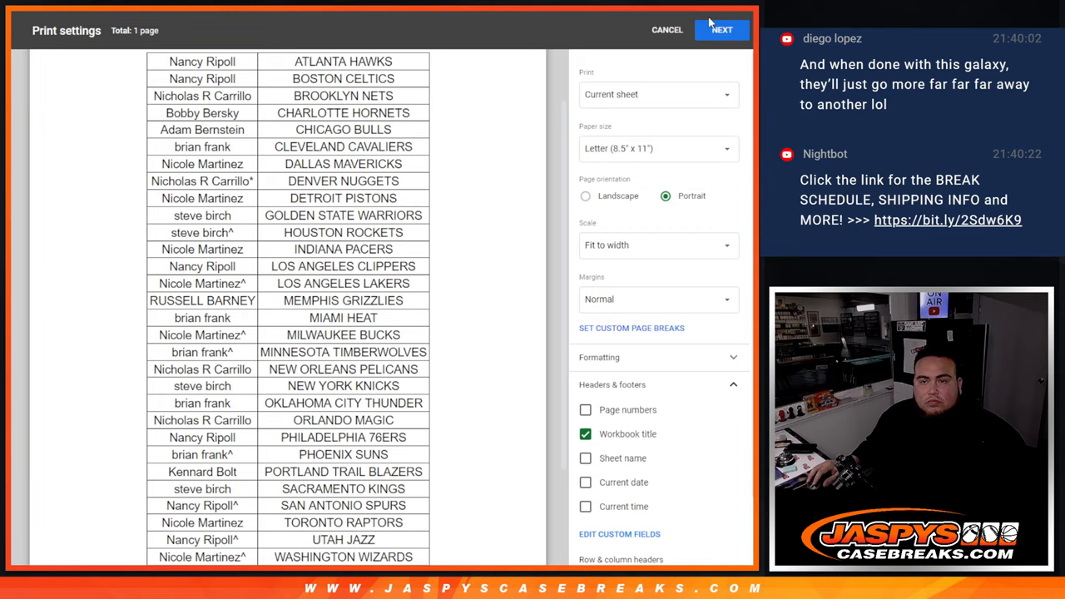
Step: Accept the print settings and send the sorted name-team sheet to the printer
{"action": "left_click", "coordinate": [722, 30]}
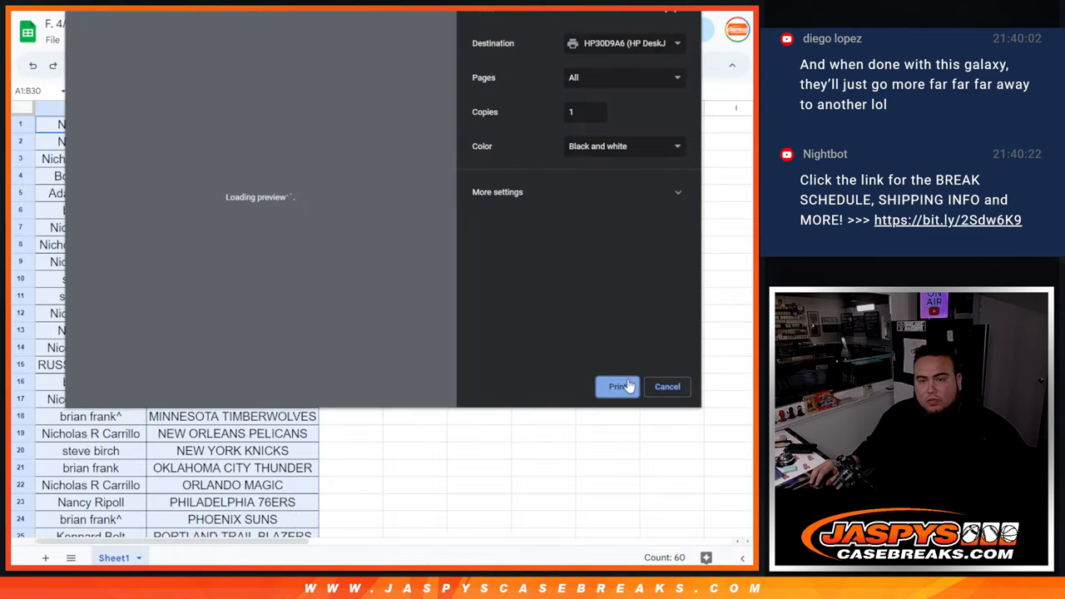
{"action": "left_click", "coordinate": [617, 386]}
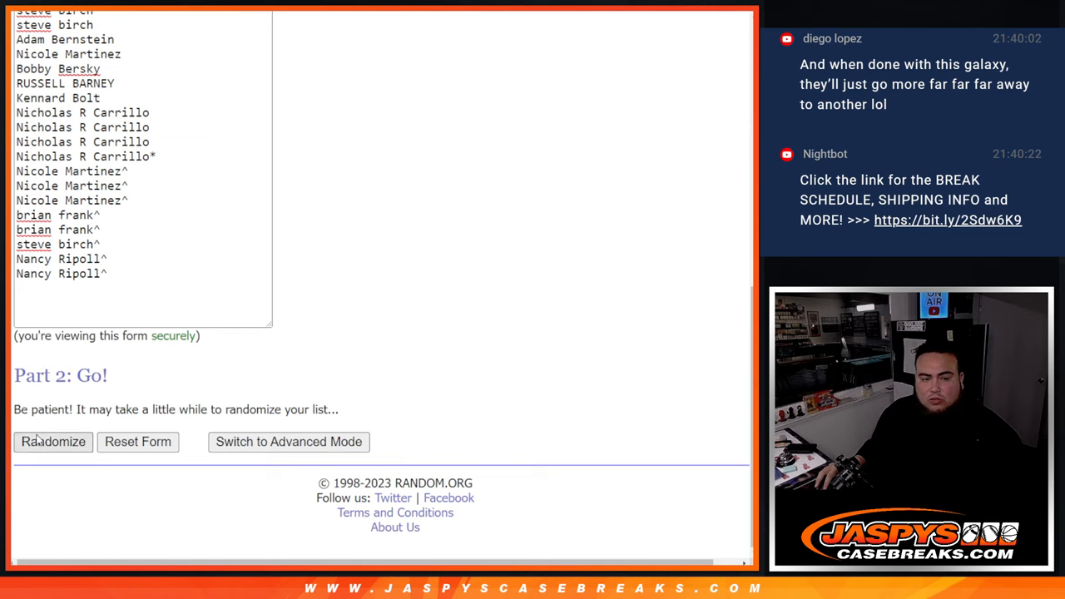
Step: Randomize the 30 entrant names three times and select the top three names in the results
{"action": "left_click", "coordinate": [53, 443]}
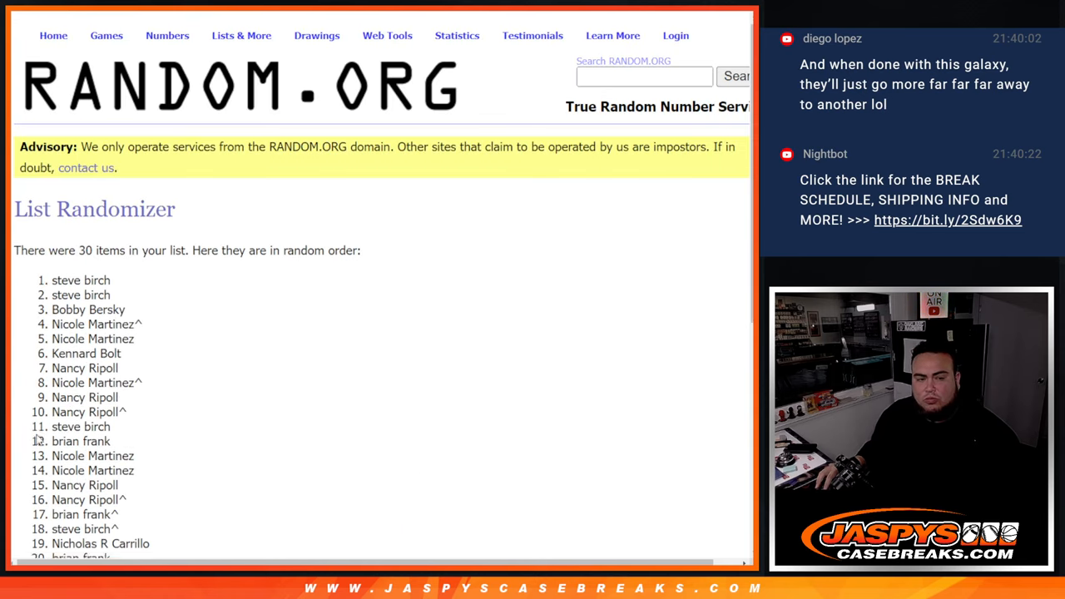
{"action": "scroll", "scroll_direction": "down", "scroll_amount": 3}
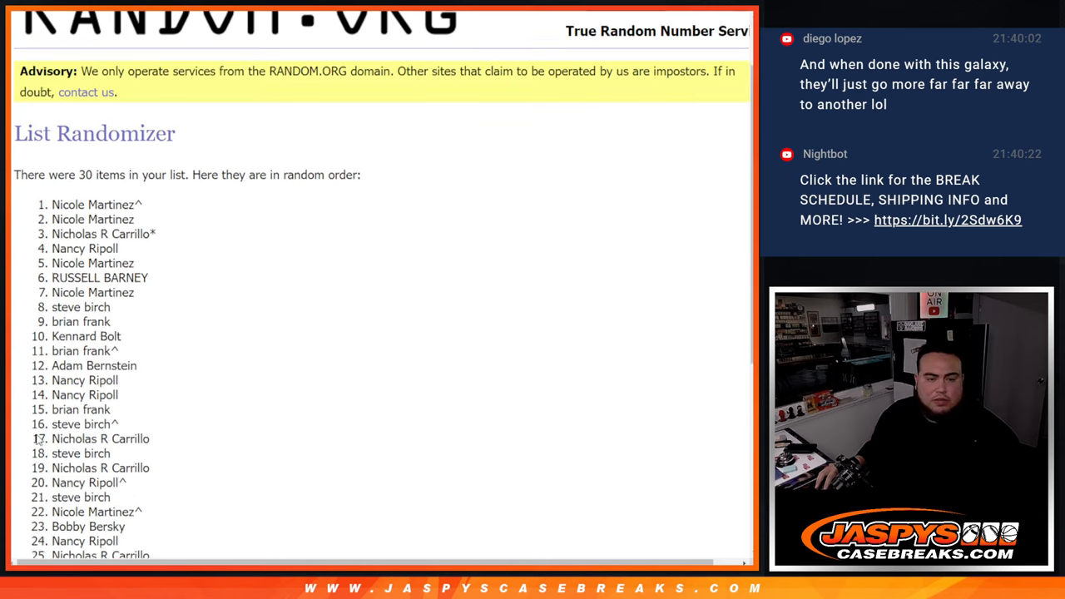
{"action": "scroll", "scroll_direction": "down", "scroll_amount": 3}
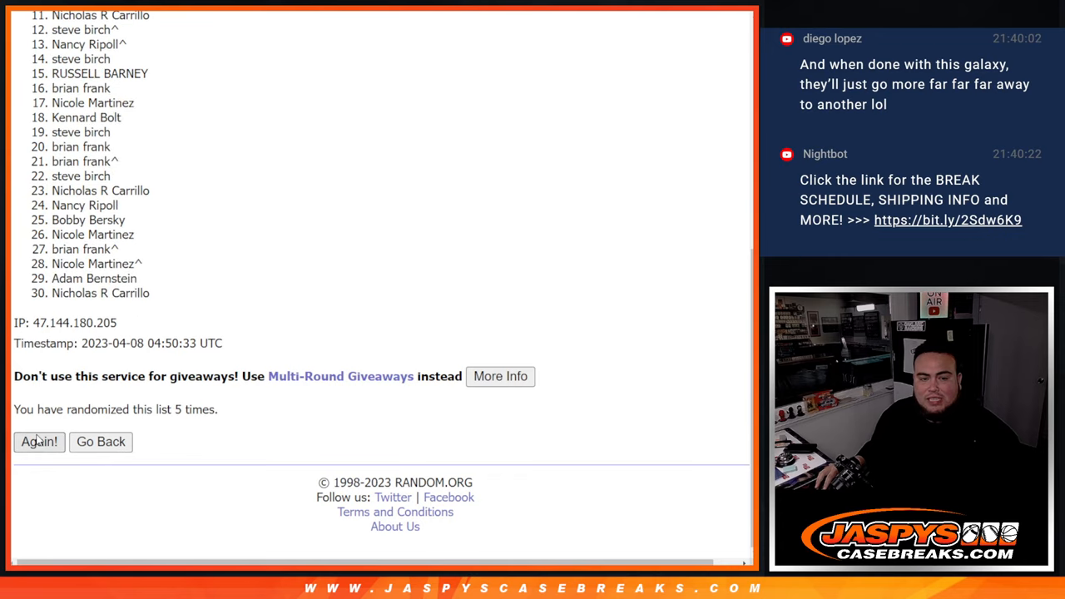
{"action": "left_click", "coordinate": [40, 443]}
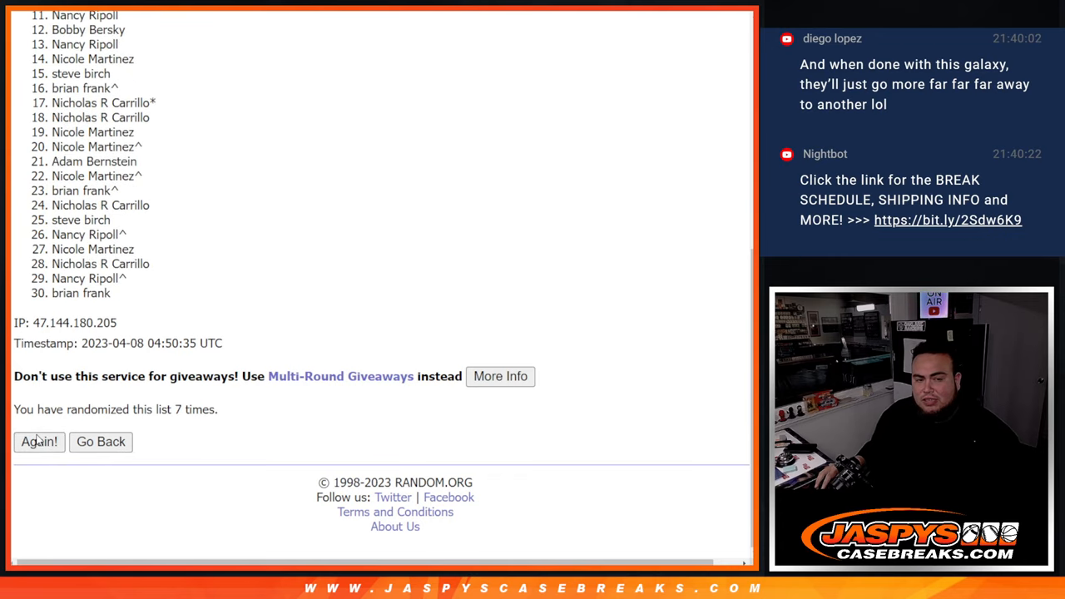
{"action": "left_click", "coordinate": [39, 443]}
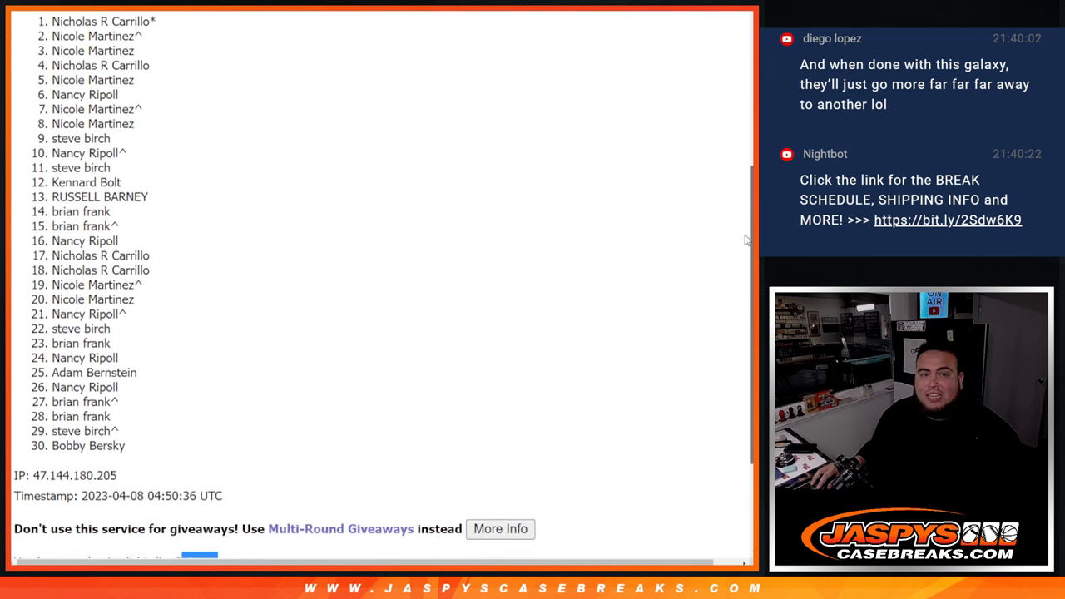
{"action": "scroll", "scroll_direction": "up", "scroll_amount": 3}
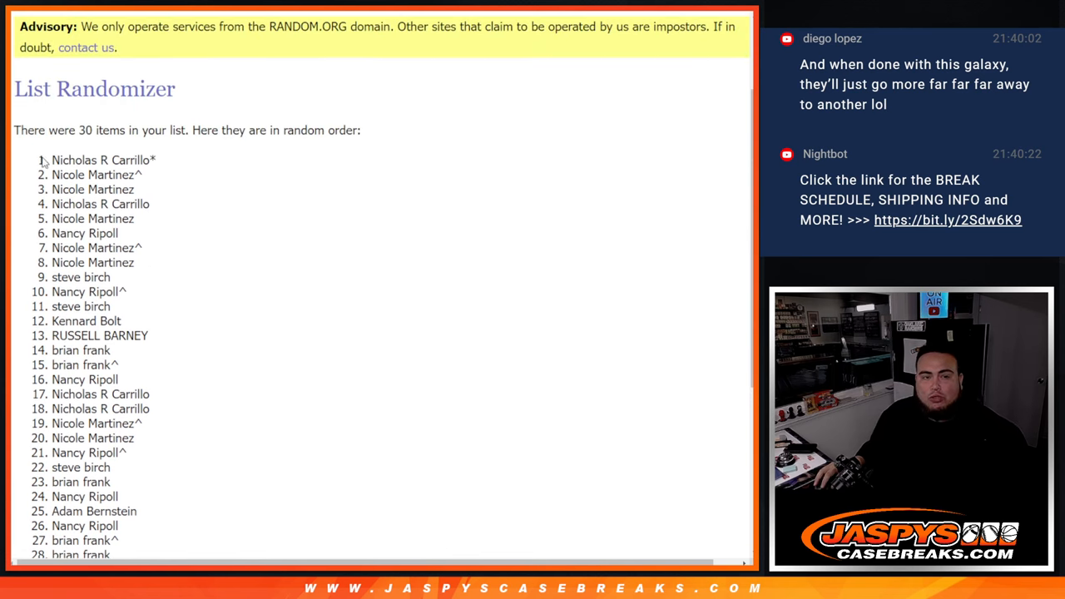
{"action": "left_click_drag", "start_coordinate": [52, 160], "coordinate": [137, 189]}
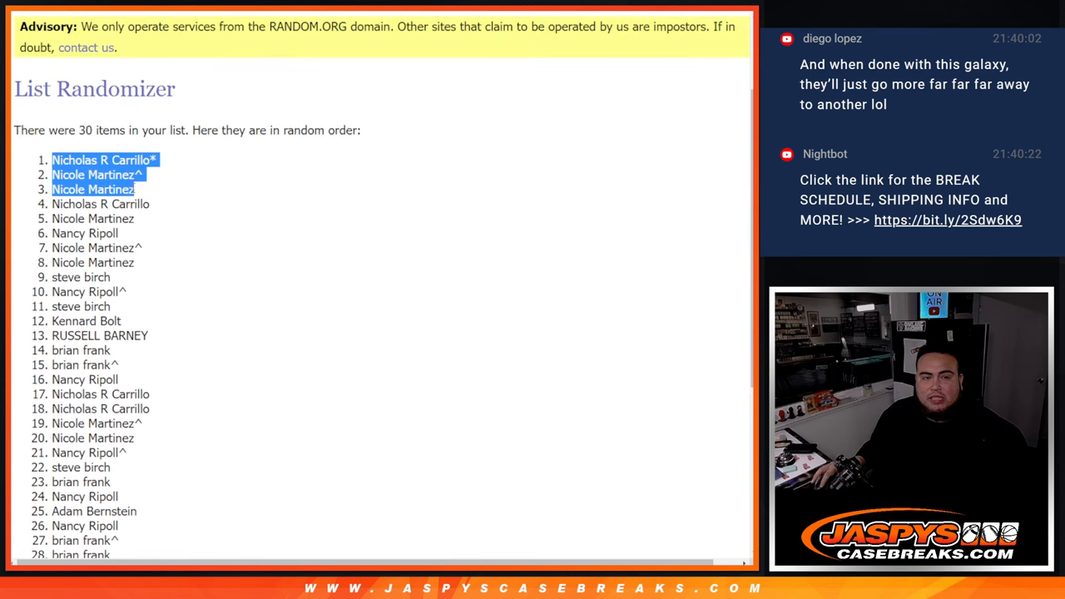